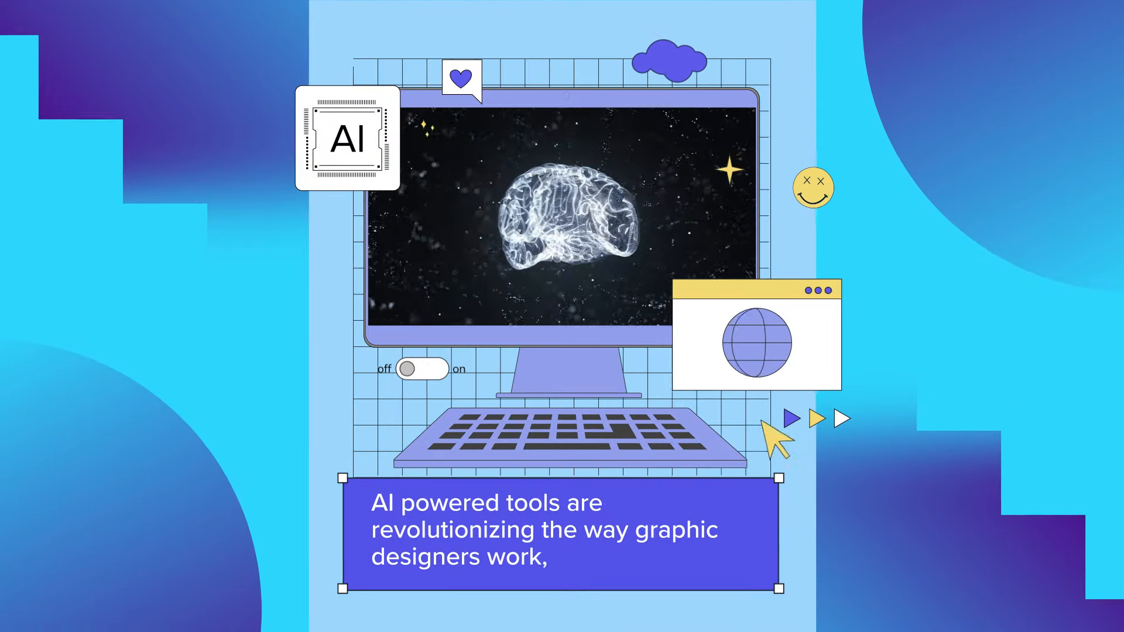
pyautogui.click(426, 369)
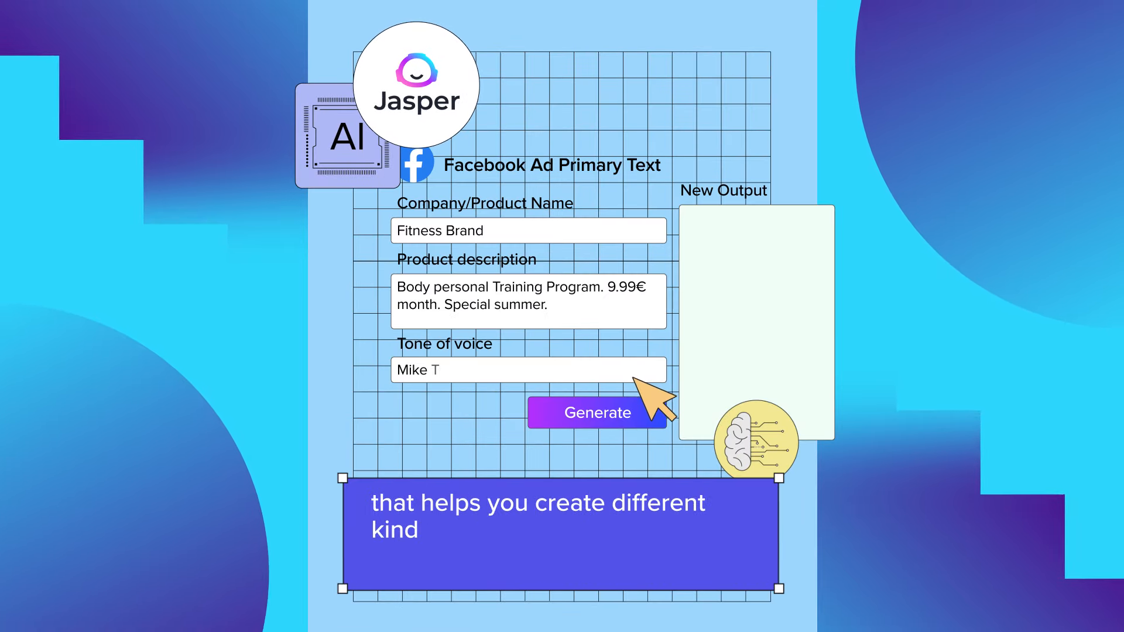
pyautogui.click(597, 413)
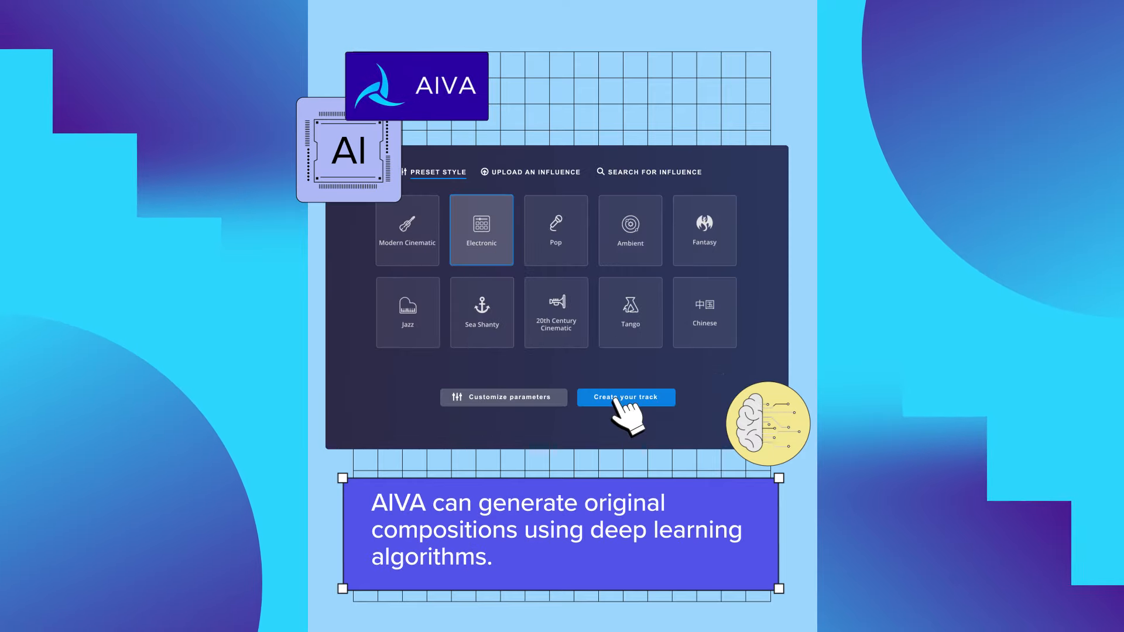
pyautogui.click(626, 397)
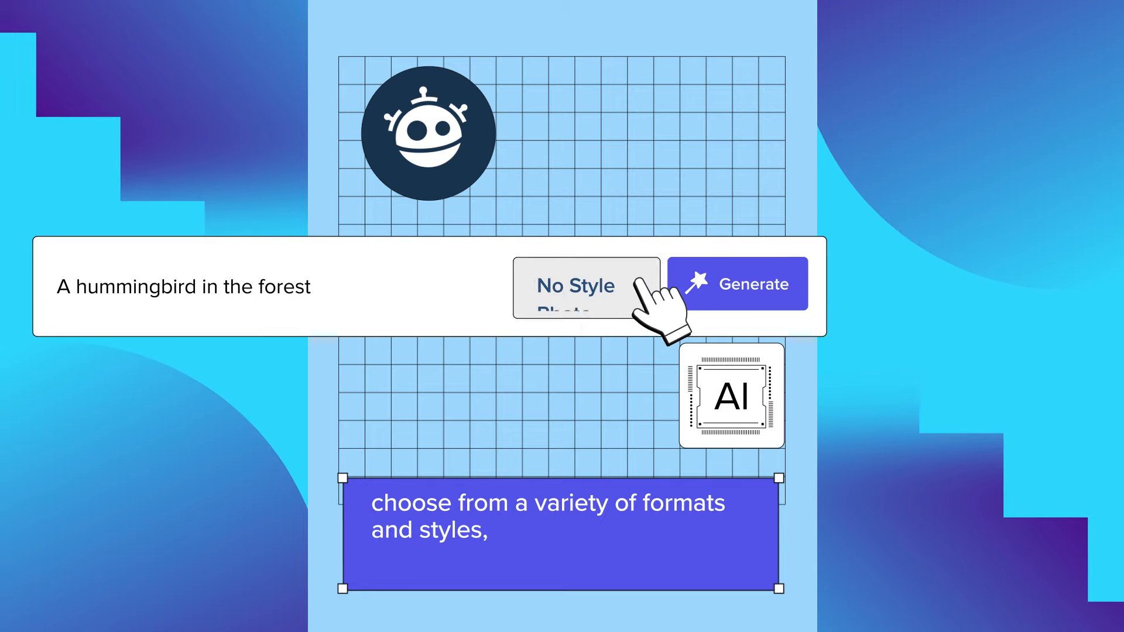
pyautogui.click(587, 286)
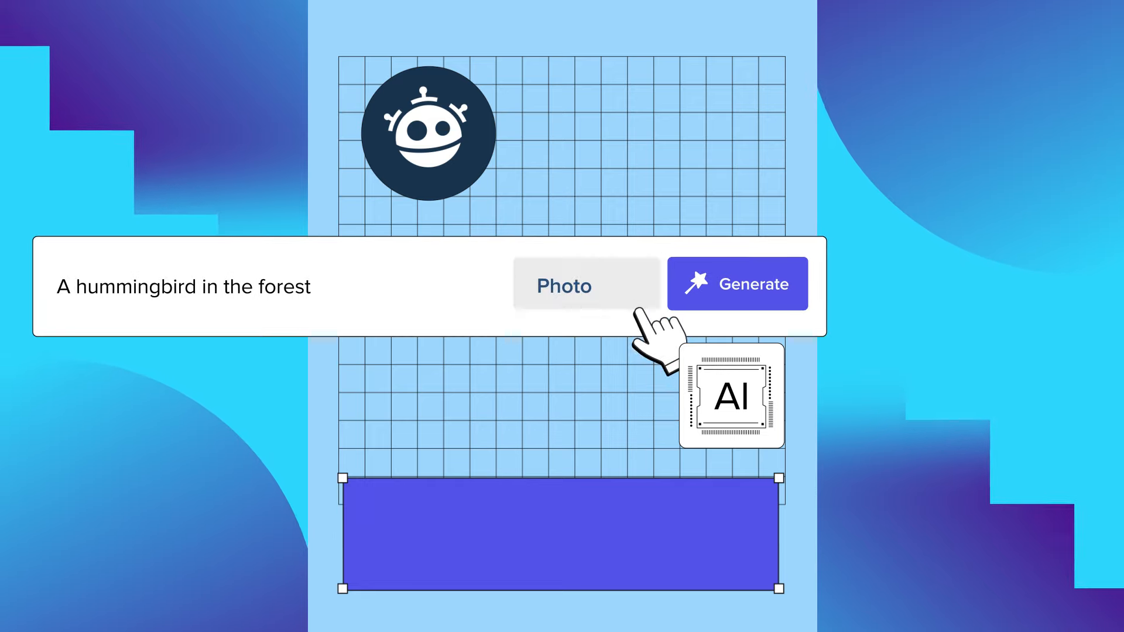
pyautogui.click(737, 284)
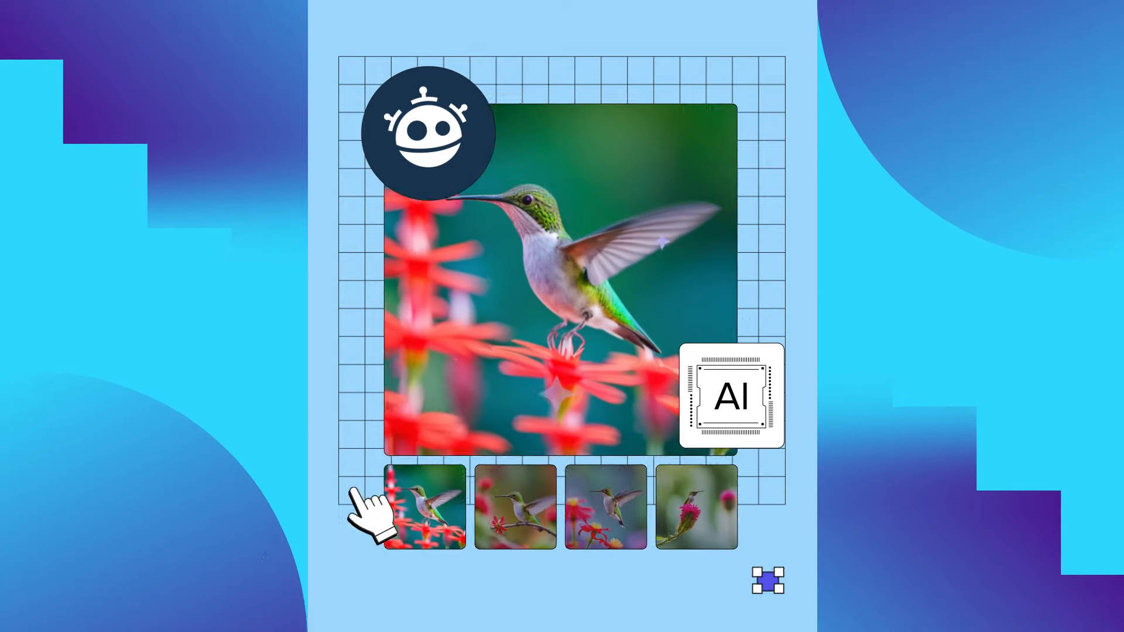